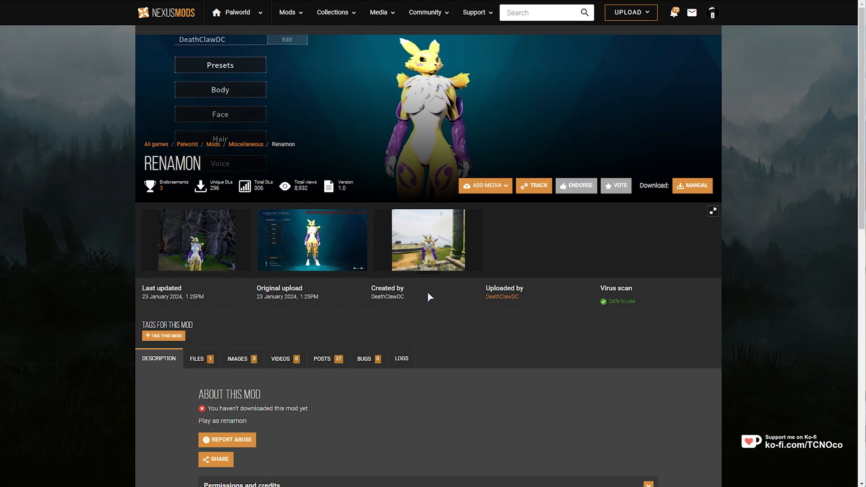
{"action": "mouse_move", "coordinate": [340, 289]}
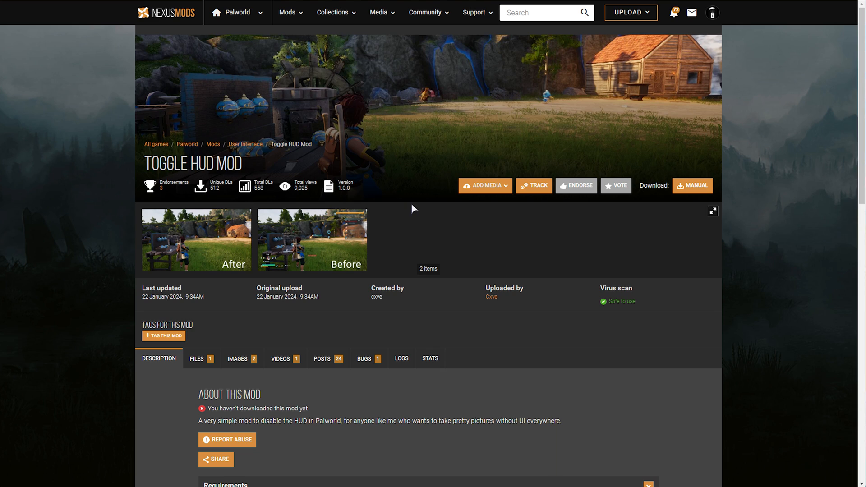
{"action": "mouse_move", "coordinate": [215, 248]}
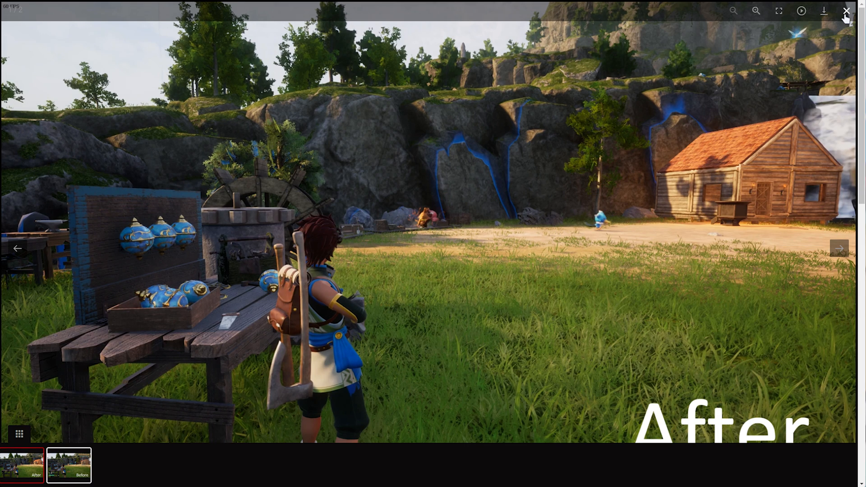
Close the enlarged After screenshot to return to the Toggle HUD Mod page
{"action": "left_click", "coordinate": [845, 11]}
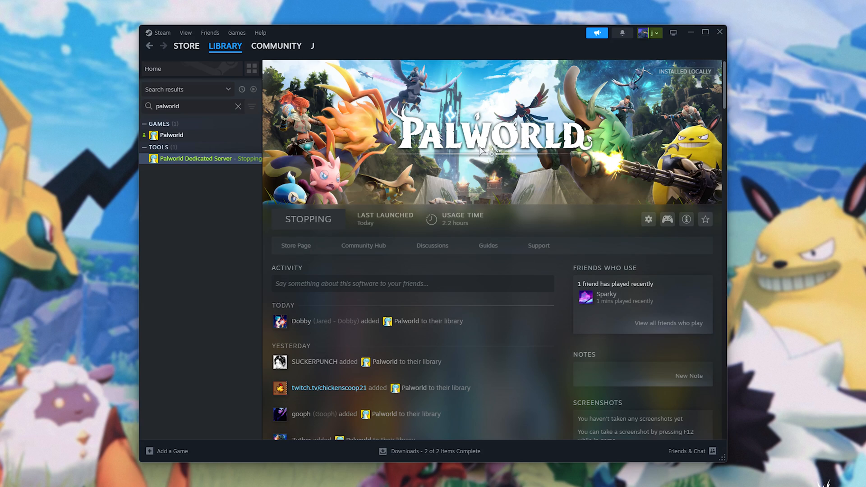
Browse Palworld's local files via Manage in the Steam Library list
{"action": "right_click", "coordinate": [171, 134]}
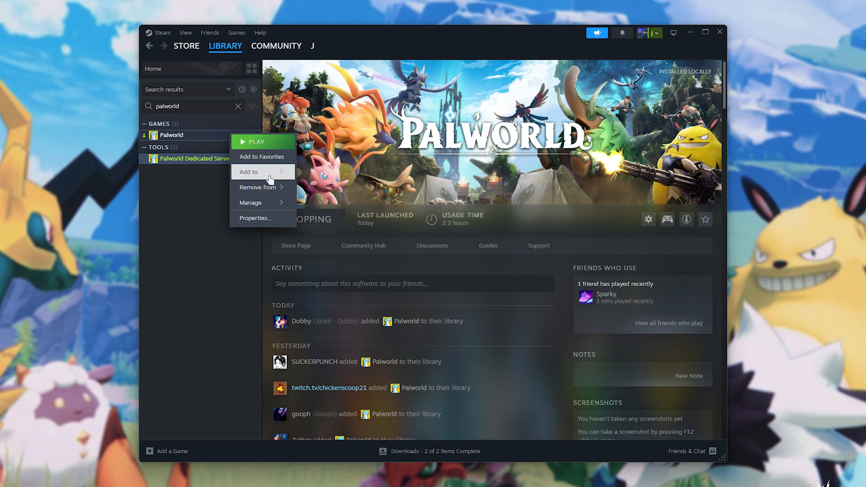
{"action": "left_click", "coordinate": [250, 202]}
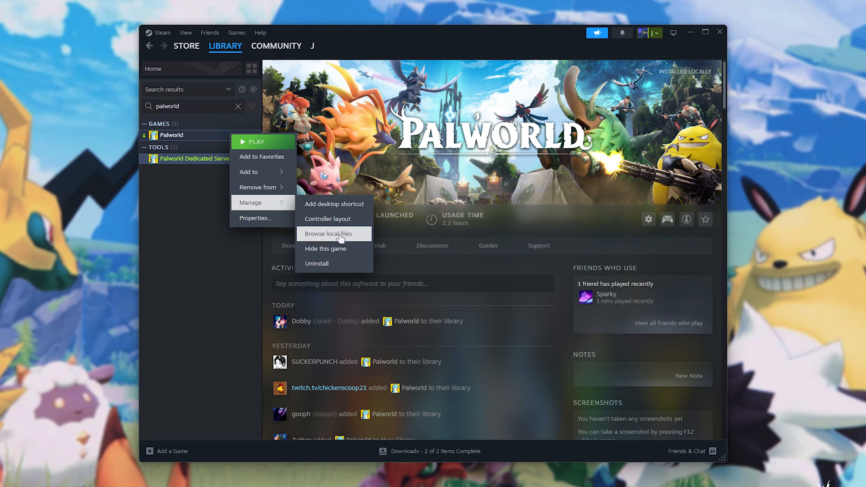
{"action": "left_click", "coordinate": [330, 234]}
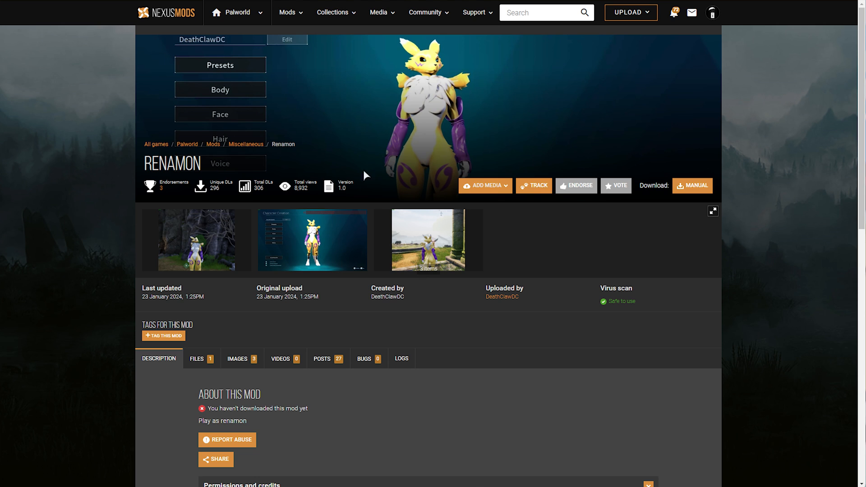
{"action": "mouse_move", "coordinate": [499, 225]}
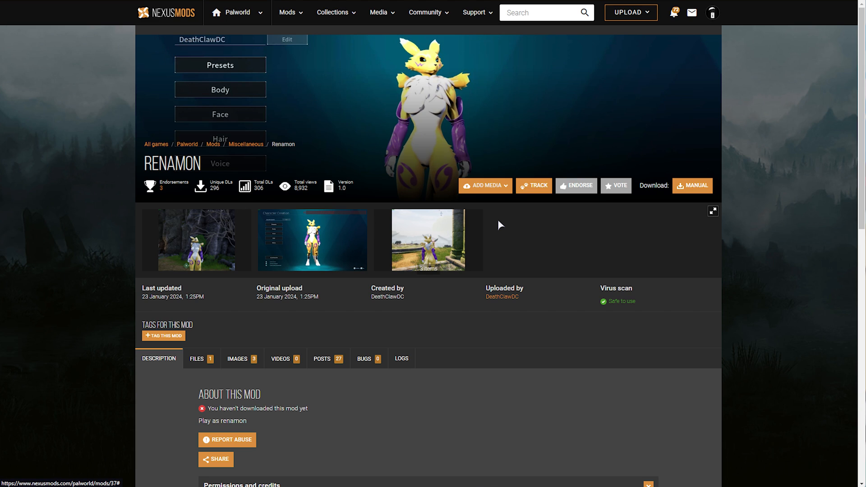
{"action": "mouse_move", "coordinate": [428, 211]}
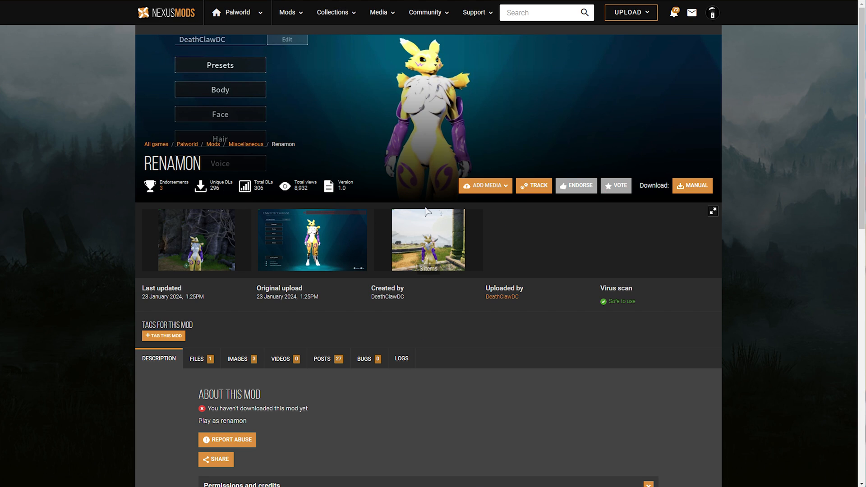
{"action": "mouse_move", "coordinate": [693, 186]}
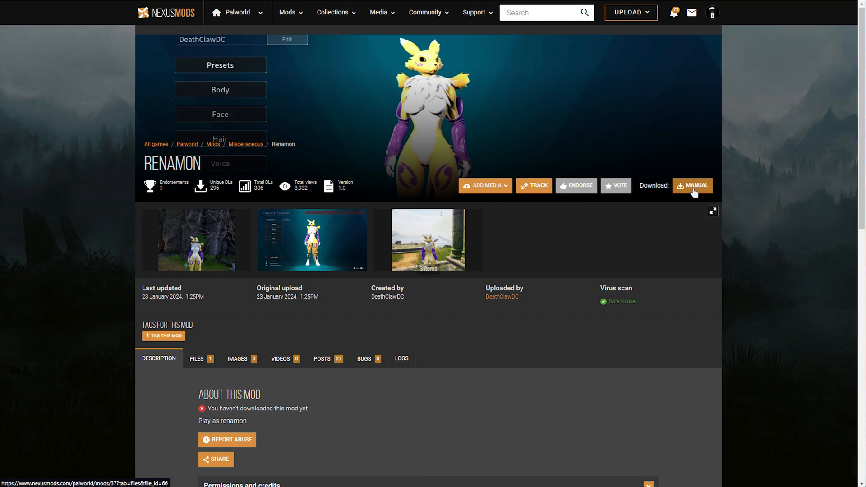
{"action": "mouse_move", "coordinate": [526, 212]}
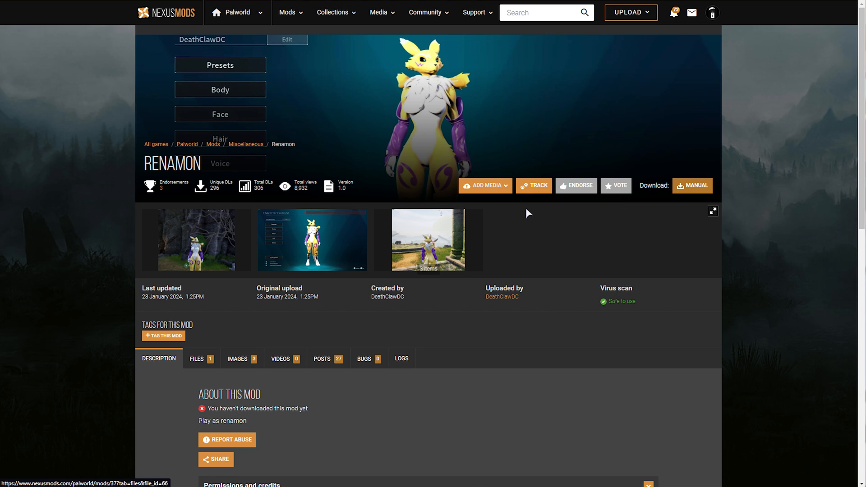
Manually download Renamon's Main File-37-1-0-1706016348.rar using Slow Download
{"action": "left_click", "coordinate": [692, 186]}
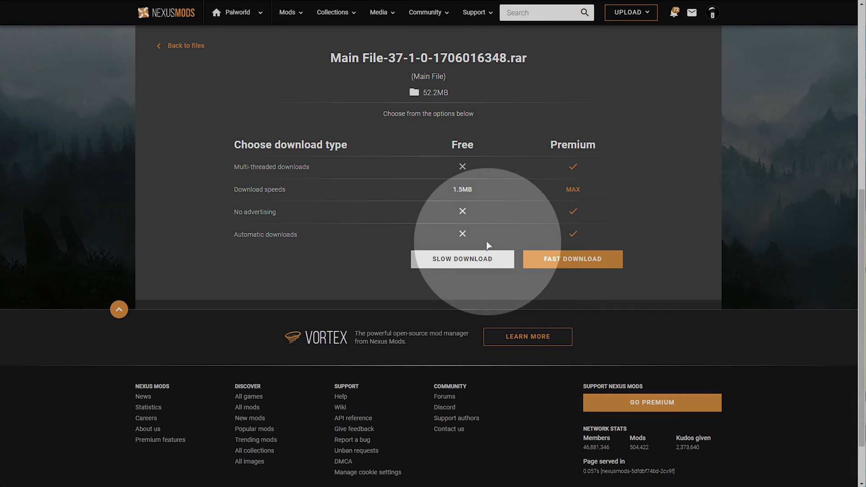
{"action": "left_click", "coordinate": [462, 259]}
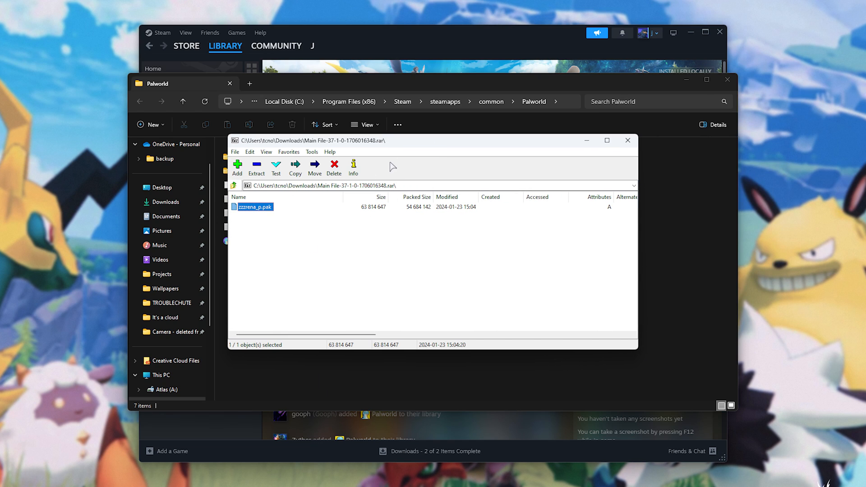
{"action": "mouse_move", "coordinate": [340, 144]}
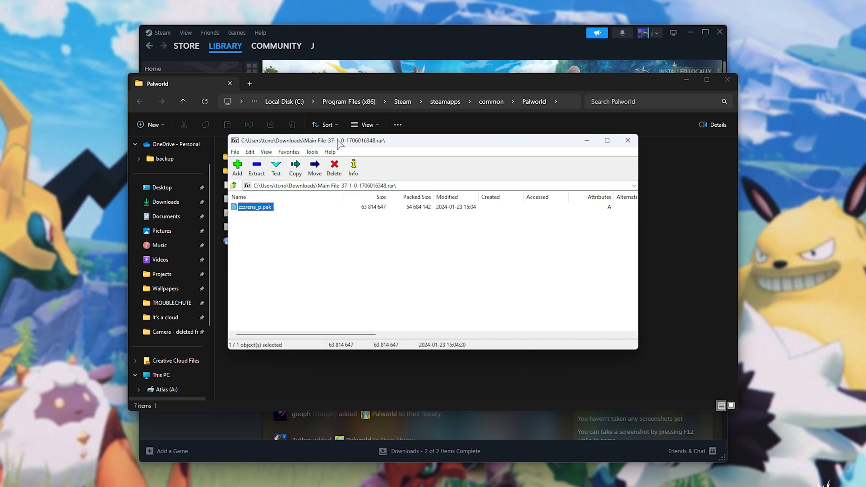
Enter the Pal folder of the Palworld install, showing Binaries, Content and Plugins
{"action": "left_click", "coordinate": [627, 141]}
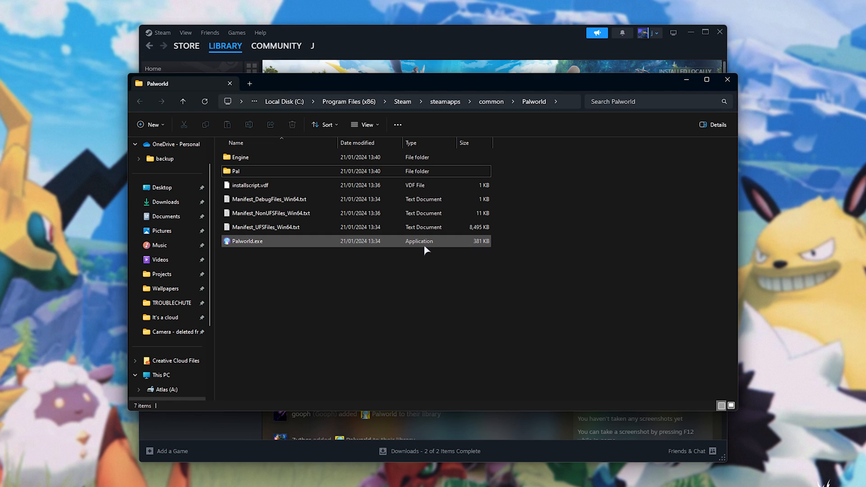
{"action": "left_click", "coordinate": [236, 171]}
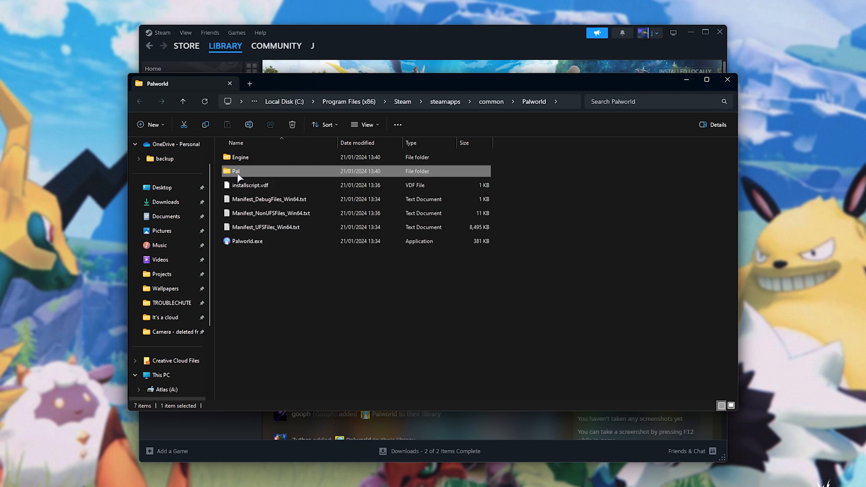
{"action": "double_click", "coordinate": [235, 171]}
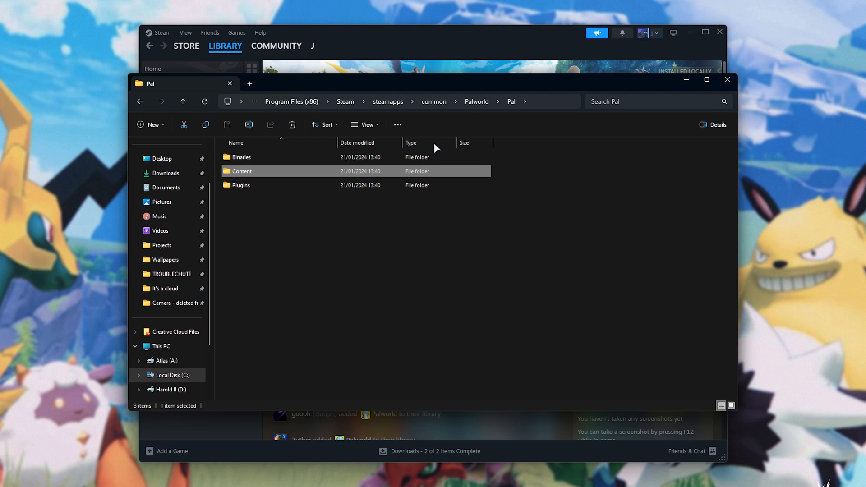
{"action": "left_click", "coordinate": [183, 101]}
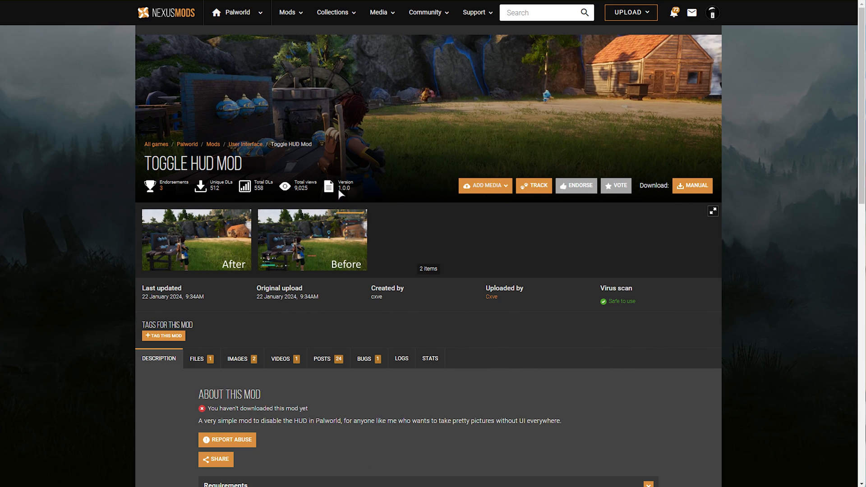
Scroll the Toggle HUD Mod description to its Requirements and Installation sections
{"action": "scroll", "scroll_direction": "down", "scroll_amount": 3}
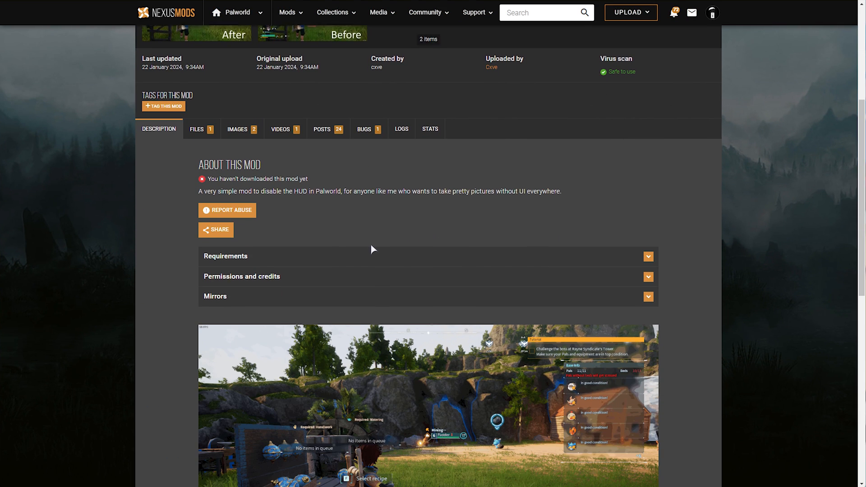
{"action": "scroll", "scroll_direction": "down", "scroll_amount": 3}
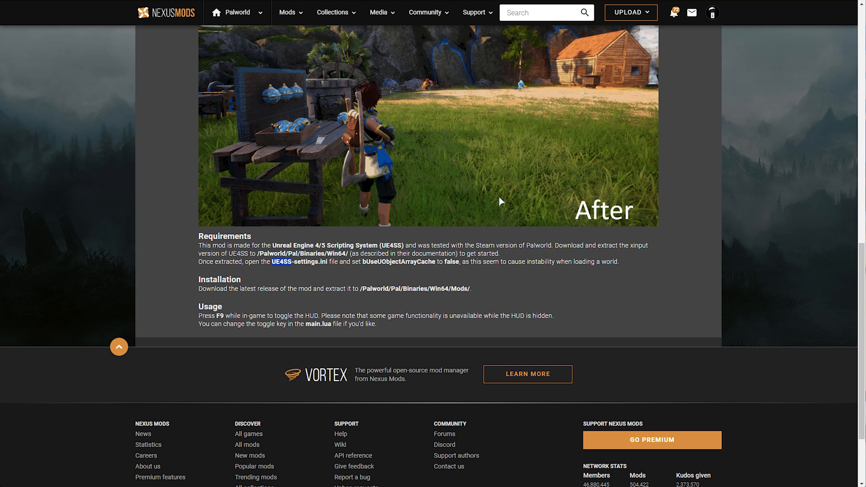
{"action": "scroll", "scroll_direction": "up", "scroll_amount": 3}
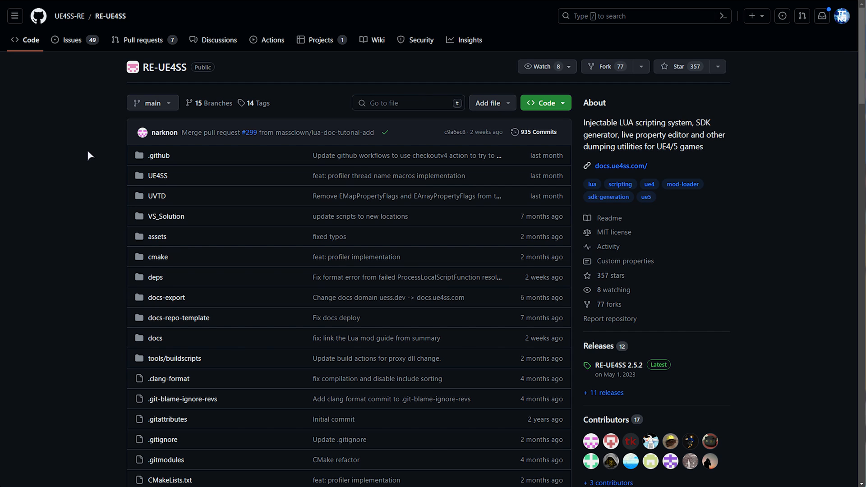
{"action": "mouse_move", "coordinate": [324, 76]}
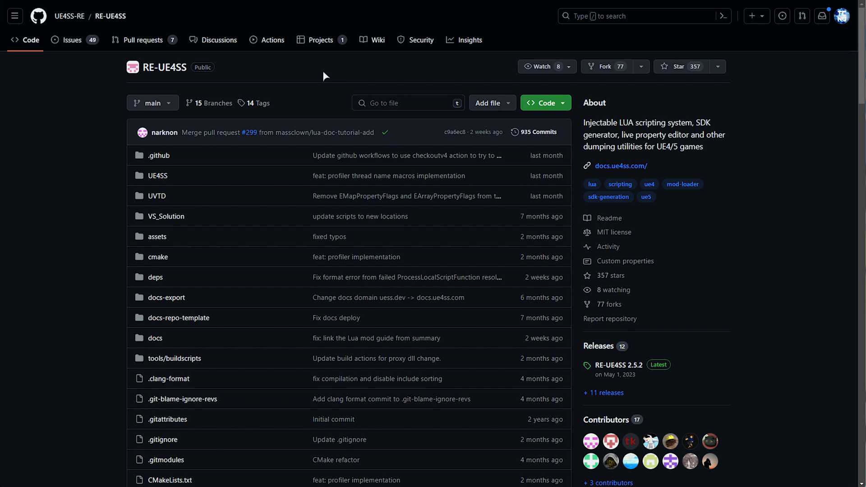
Open the RE-UE4SS 2.5.2 Latest release and reveal its Standard and Xinput zip assets
{"action": "scroll", "scroll_direction": "down", "scroll_amount": 3}
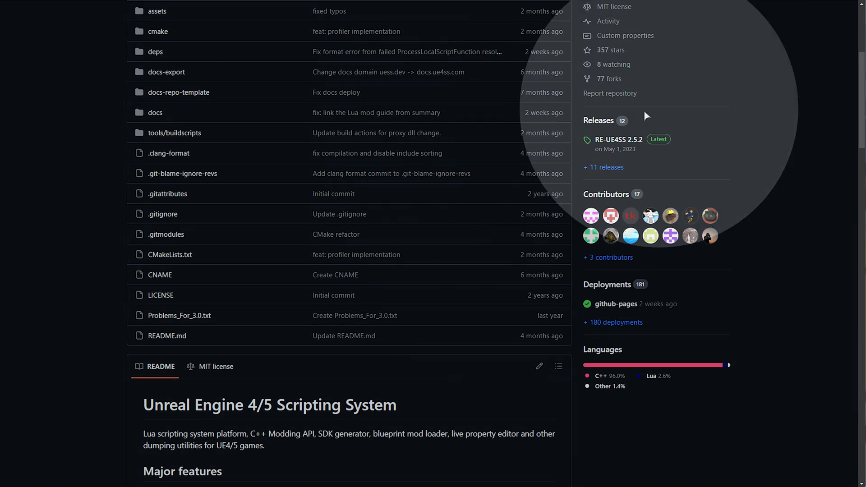
{"action": "mouse_move", "coordinate": [618, 139]}
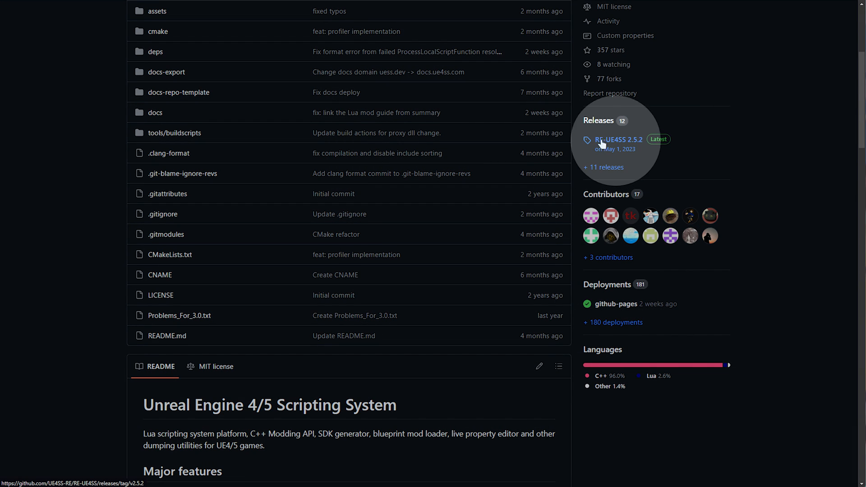
{"action": "left_click", "coordinate": [617, 139]}
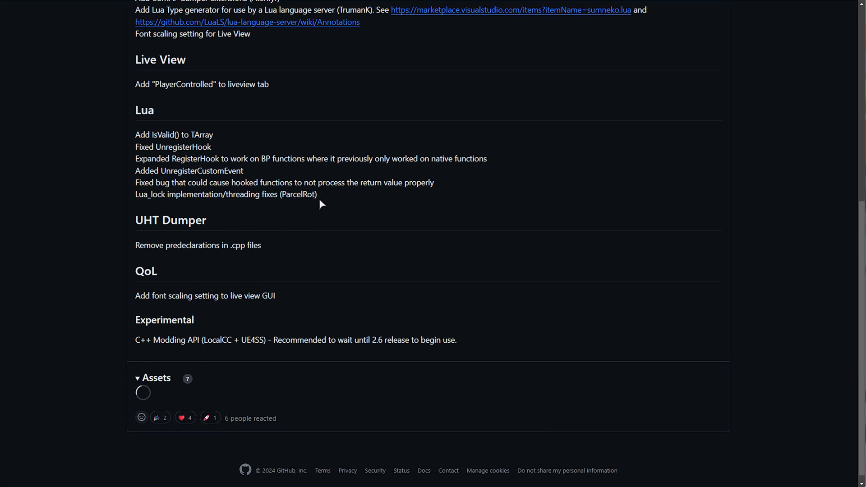
{"action": "scroll", "scroll_direction": "down", "scroll_amount": 3}
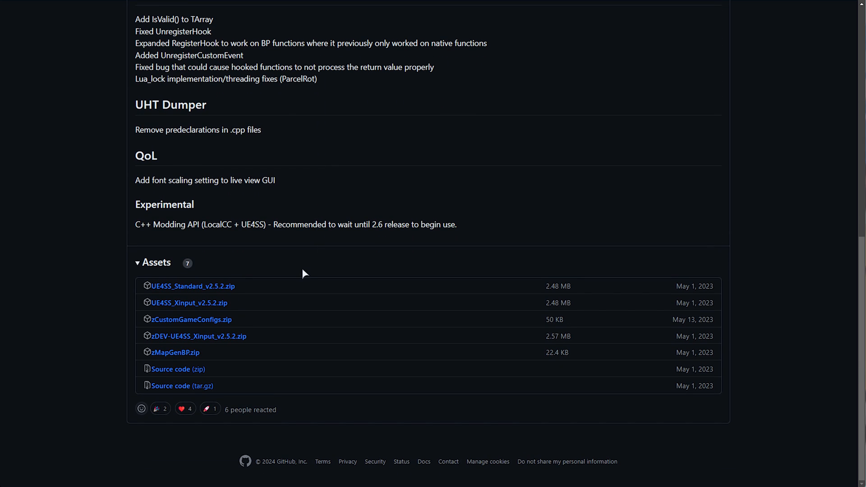
{"action": "mouse_move", "coordinate": [188, 303]}
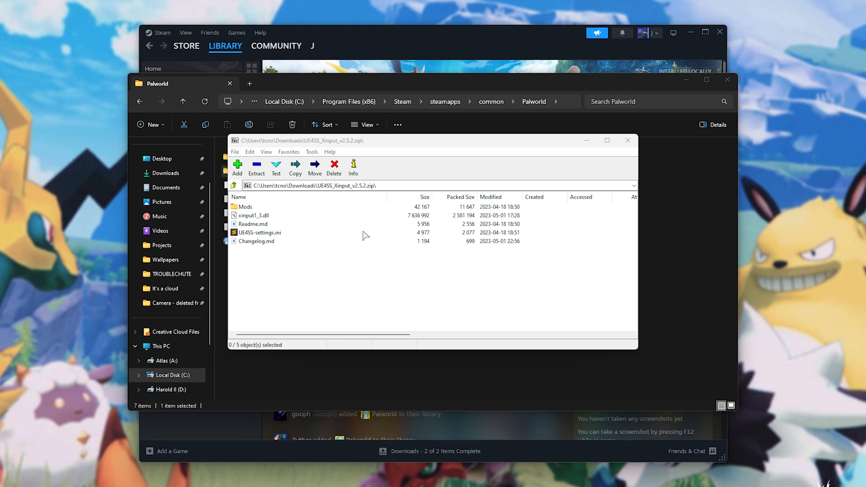
Navigate the Palworld install folder into Pal\Binaries\Win64
{"action": "left_click", "coordinate": [628, 139]}
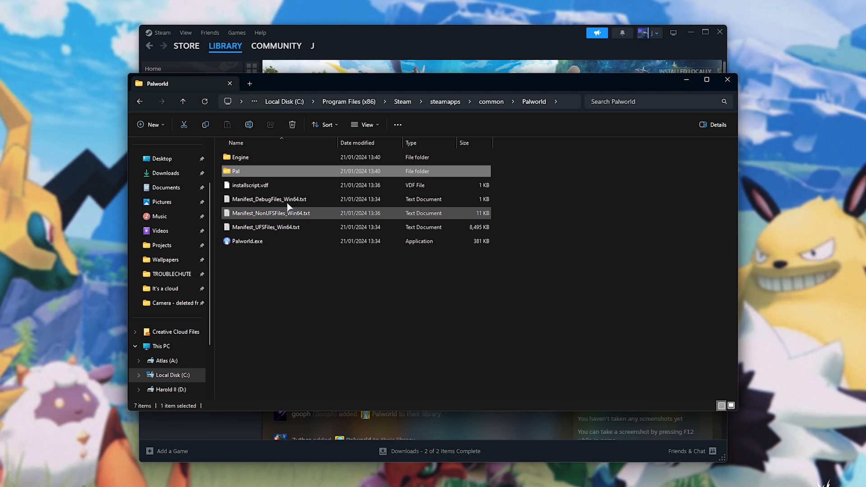
{"action": "double_click", "coordinate": [236, 171]}
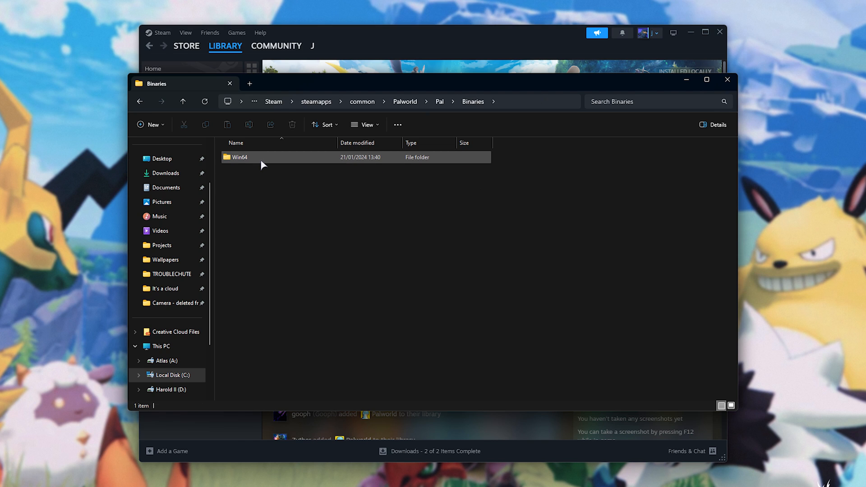
{"action": "double_click", "coordinate": [240, 157]}
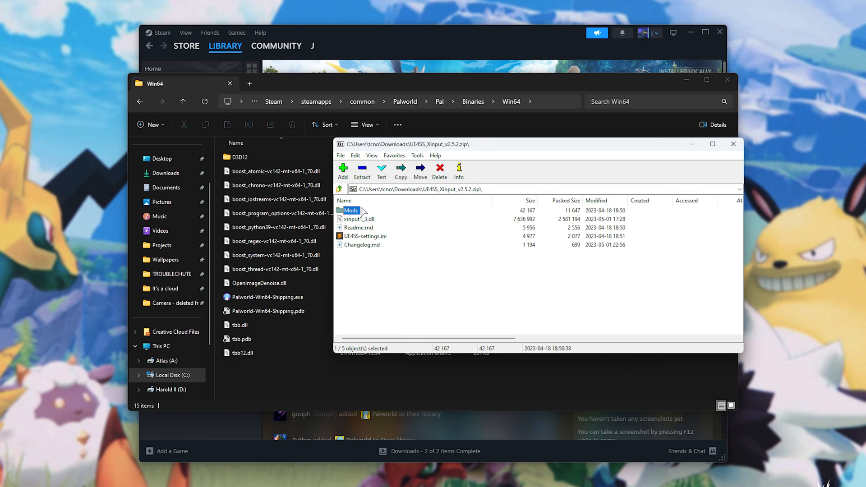
Copy Mods, xinput1_3.dll and UE4SS-settings.ini from the UE4SS archive into Win64
{"action": "left_click", "coordinate": [359, 218]}
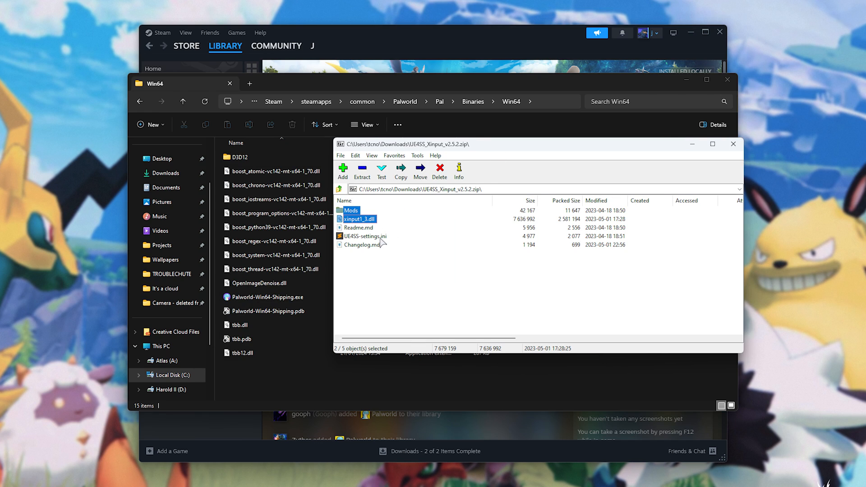
{"action": "left_click", "coordinate": [365, 236]}
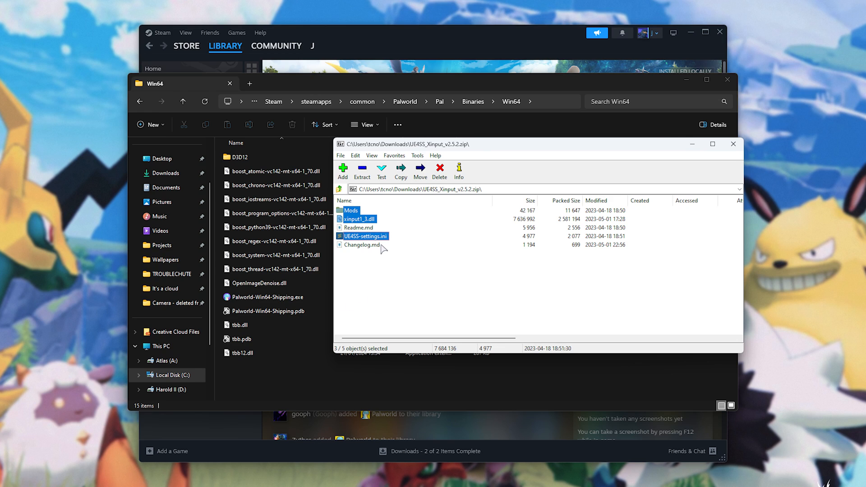
{"action": "mouse_move", "coordinate": [266, 375]}
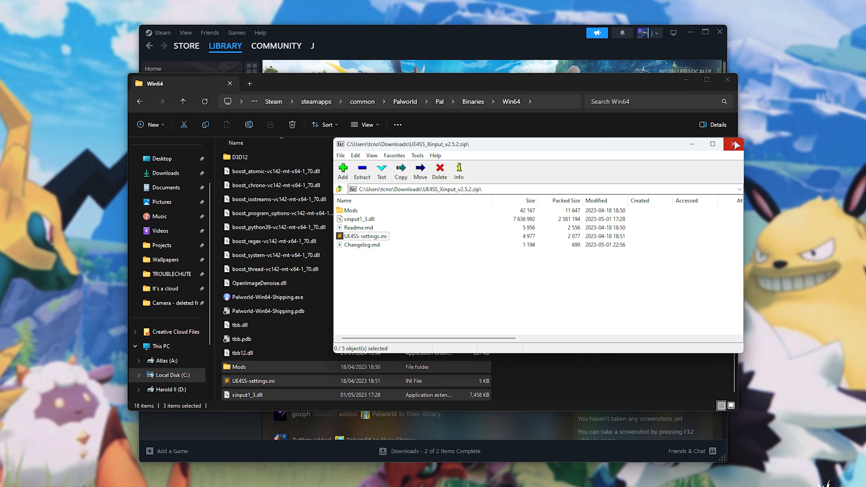
{"action": "left_click", "coordinate": [733, 144]}
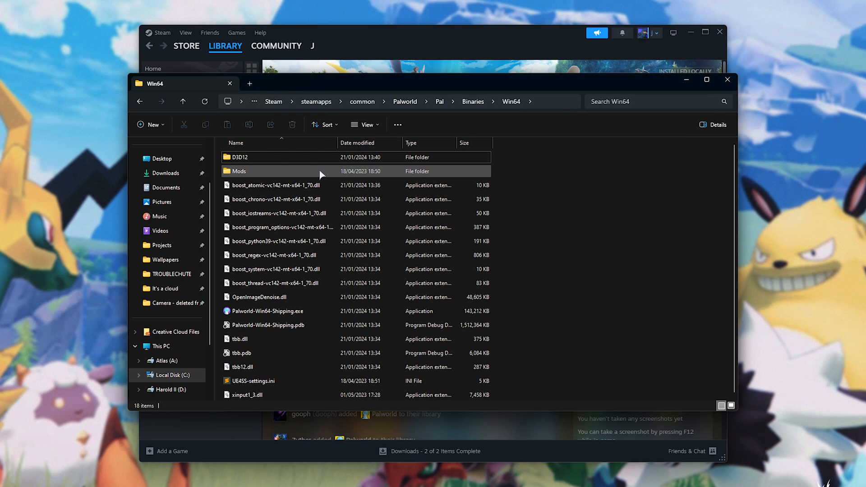
Download Toggle HUD Mod and place its ToggleHUDMod folder into Win64\Mods
{"action": "double_click", "coordinate": [239, 171]}
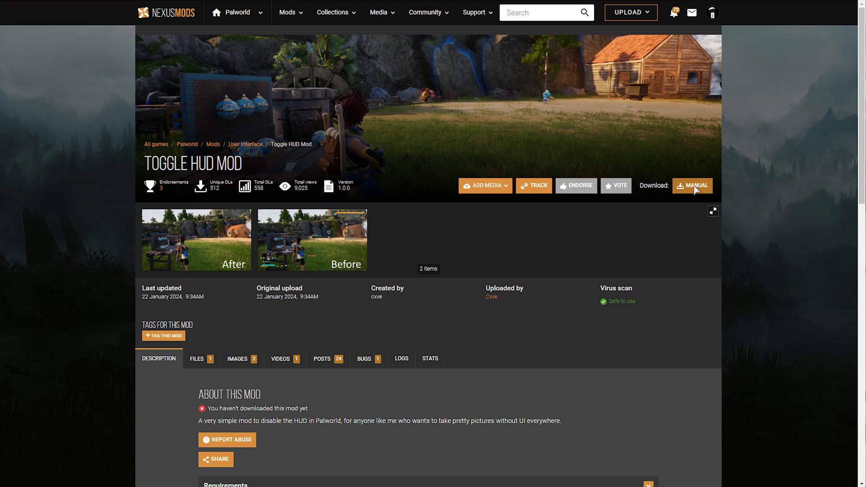
{"action": "left_click", "coordinate": [692, 186]}
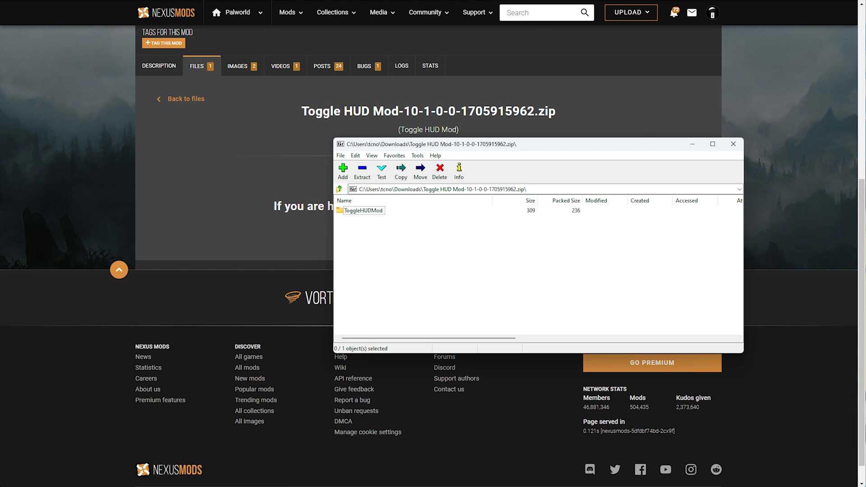
{"action": "left_click", "coordinate": [362, 211]}
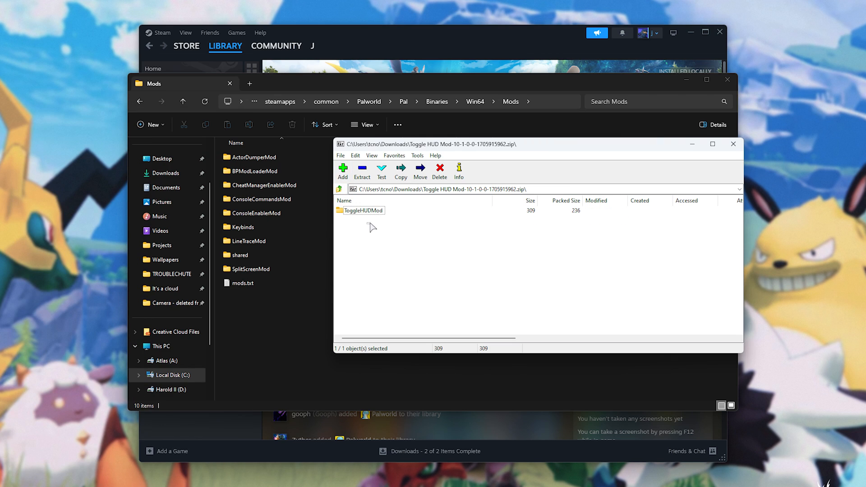
{"action": "left_click", "coordinate": [732, 143]}
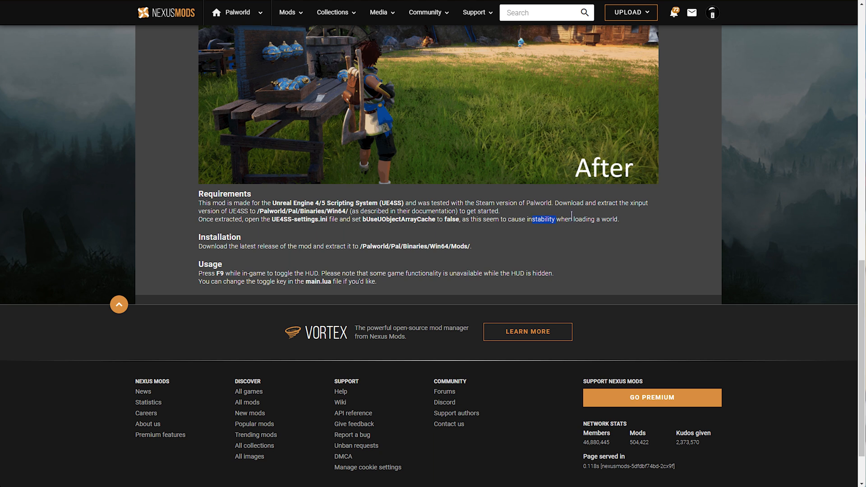
Review the Toggle HUD Mod Requirements section on Nexus Mods
{"action": "scroll", "scroll_direction": "up", "scroll_amount": 3}
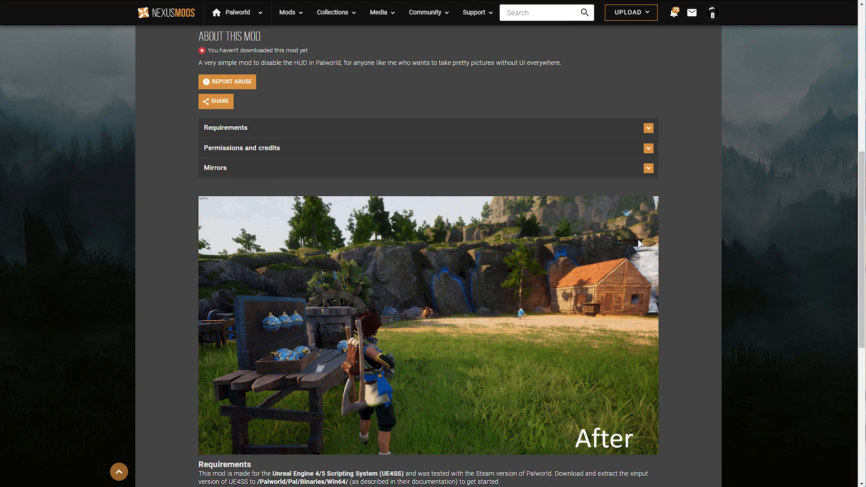
{"action": "scroll", "scroll_direction": "down", "scroll_amount": 3}
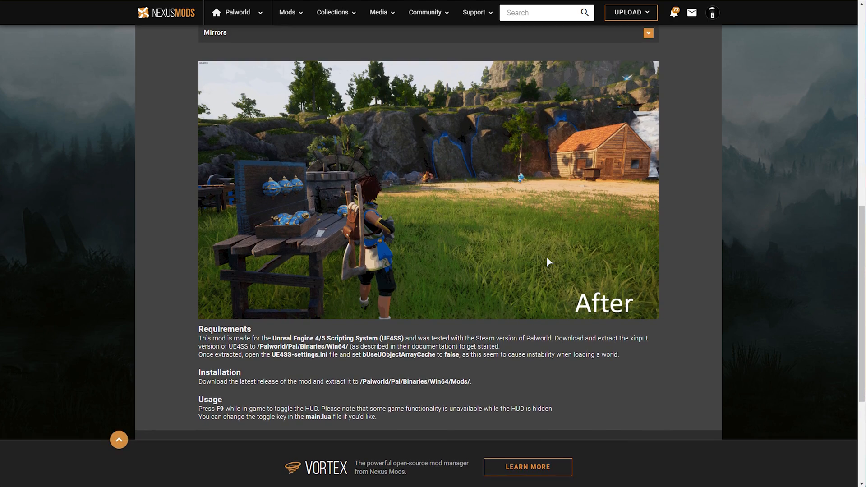
{"action": "scroll", "scroll_direction": "up", "scroll_amount": 3}
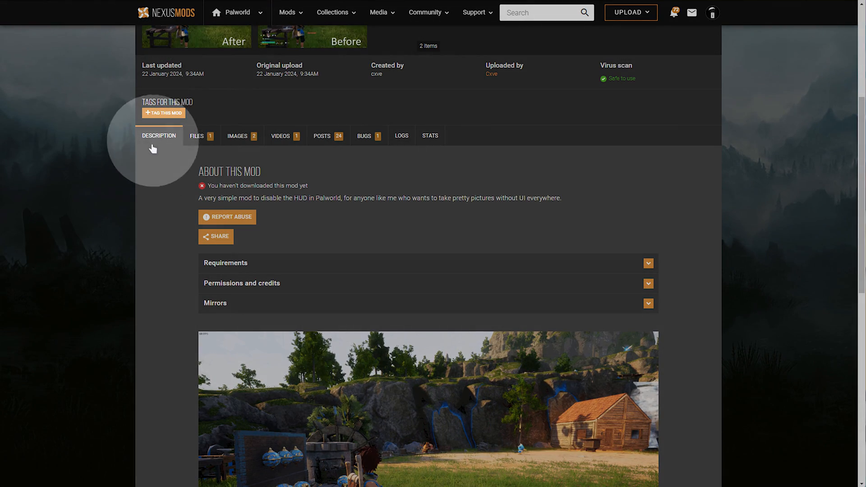
{"action": "scroll", "scroll_direction": "down", "scroll_amount": 3}
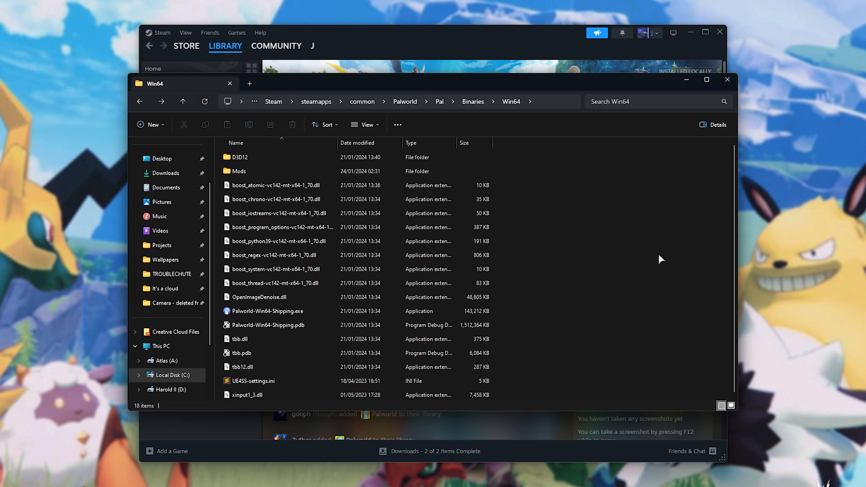
Edit UE4SS-settings.ini in Sublime Text, changing bUseUObjectArrayCache from true to false
{"action": "left_click", "coordinate": [439, 101]}
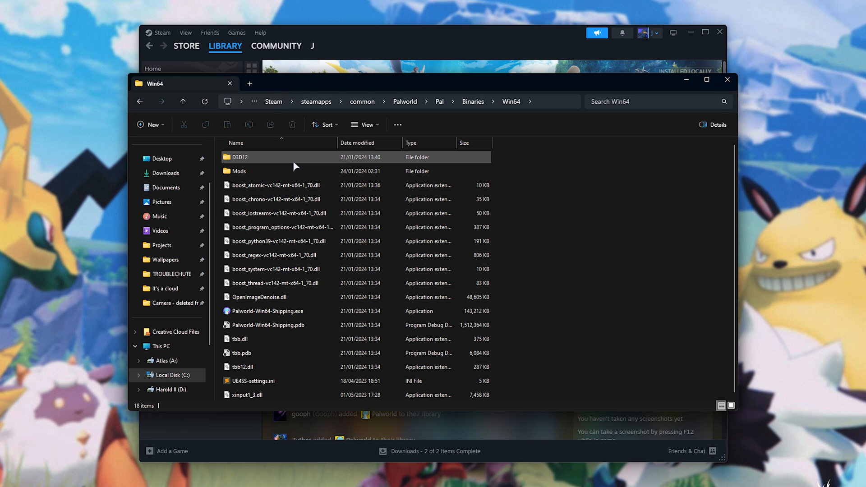
{"action": "left_click", "coordinate": [254, 380]}
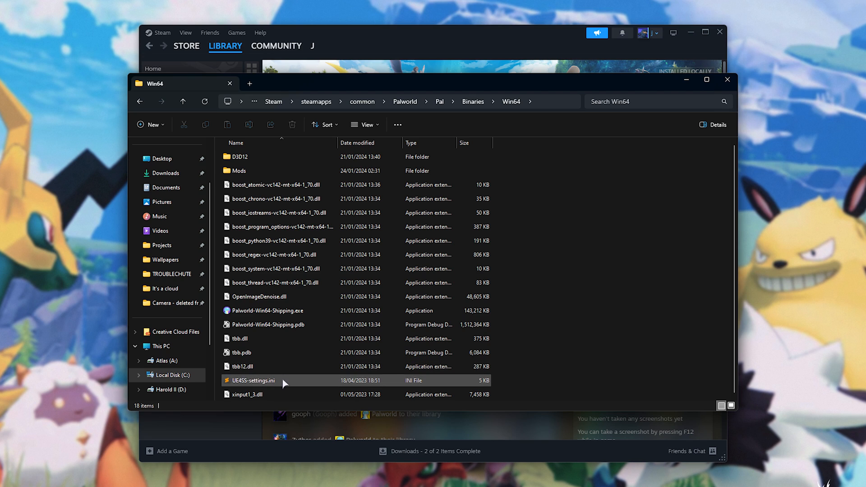
{"action": "left_click", "coordinate": [252, 381]}
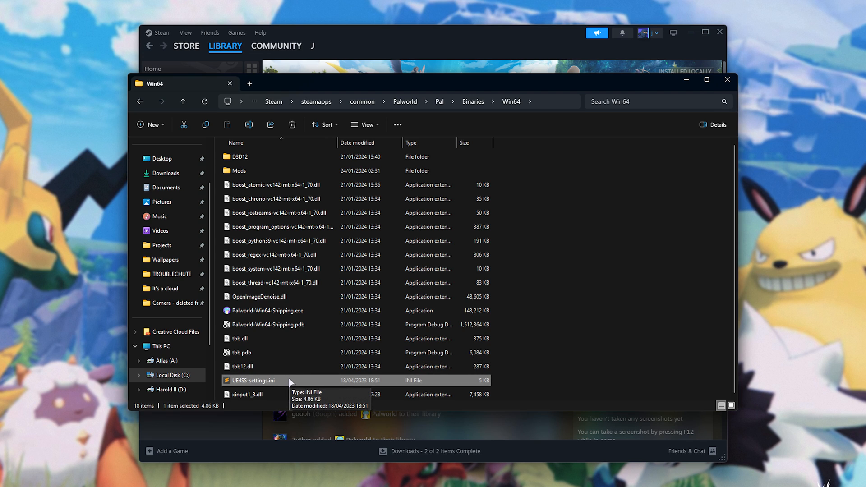
{"action": "double_click", "coordinate": [250, 381]}
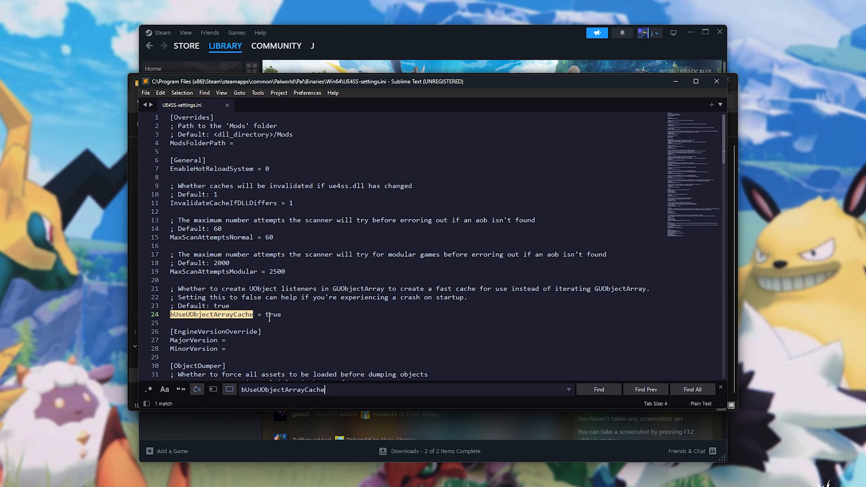
{"action": "type", "text": "fals"}
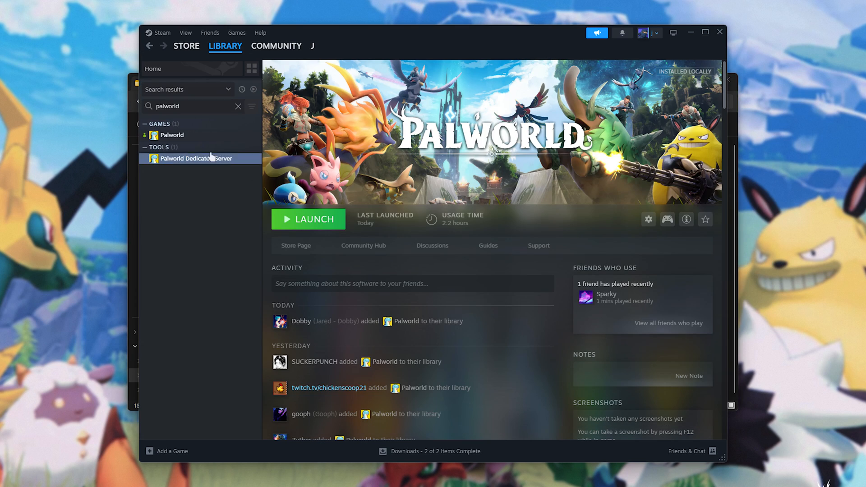
Launch Palworld, start a new Palpagos Islands world and enter it as the modded character
{"action": "left_click", "coordinate": [309, 219]}
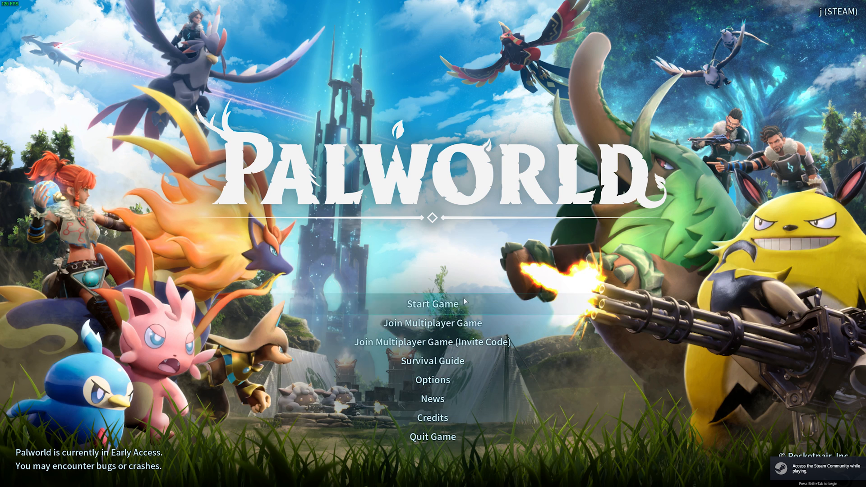
{"action": "left_click", "coordinate": [433, 304]}
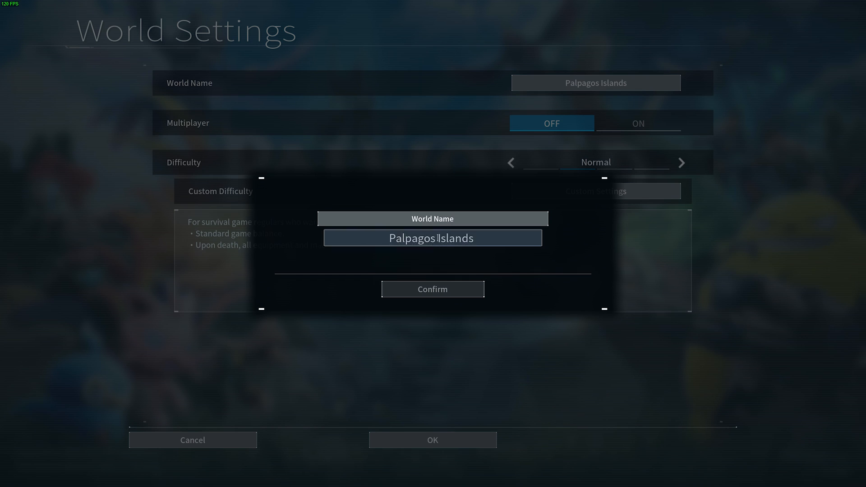
{"action": "left_click", "coordinate": [432, 288]}
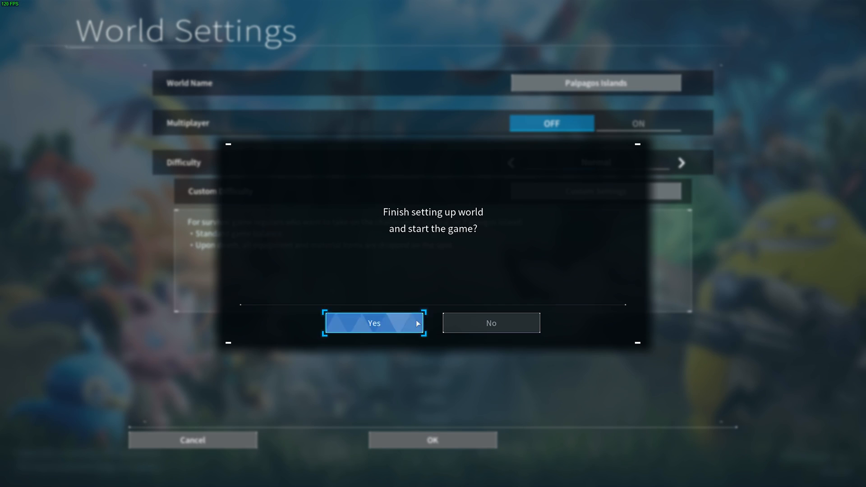
{"action": "left_click", "coordinate": [373, 323]}
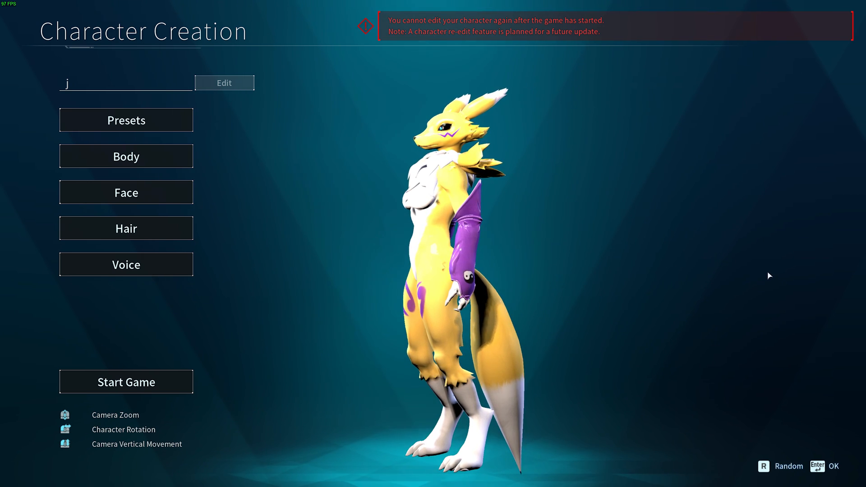
{"action": "left_click", "coordinate": [126, 381]}
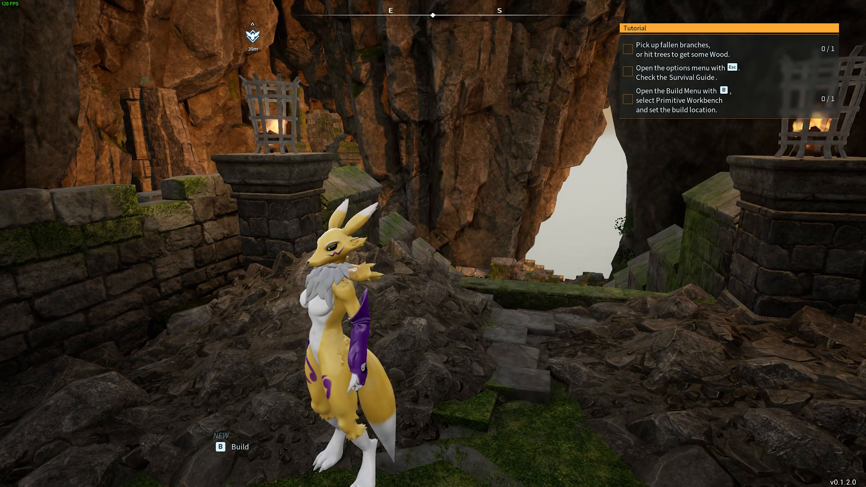